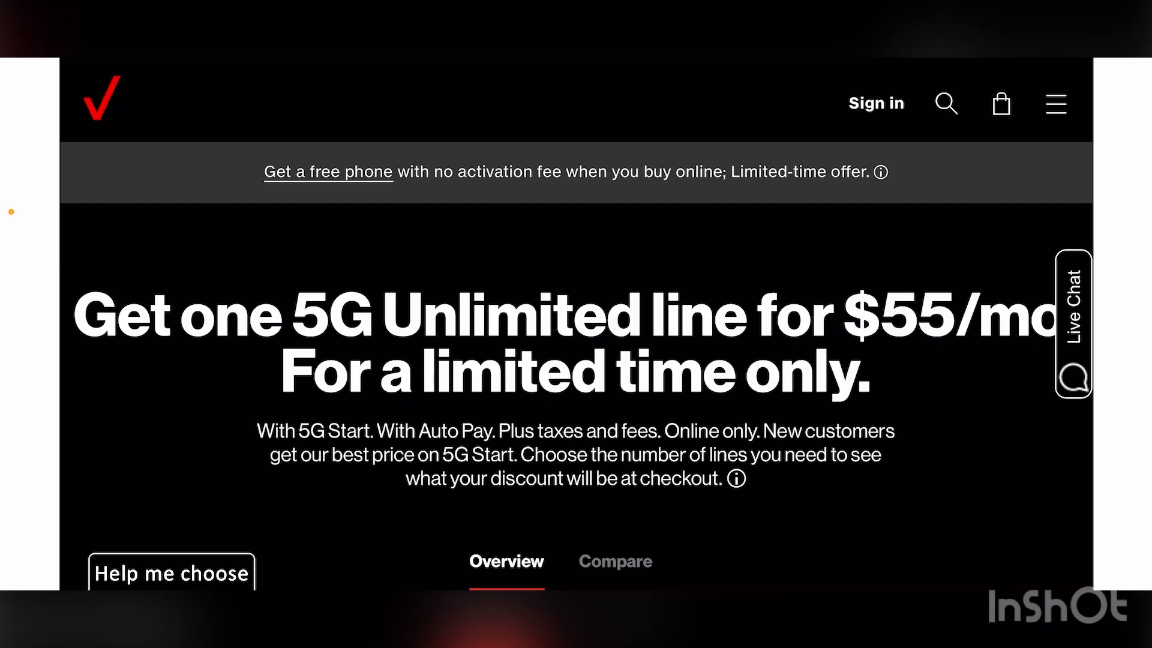
pyautogui.scroll(-3)
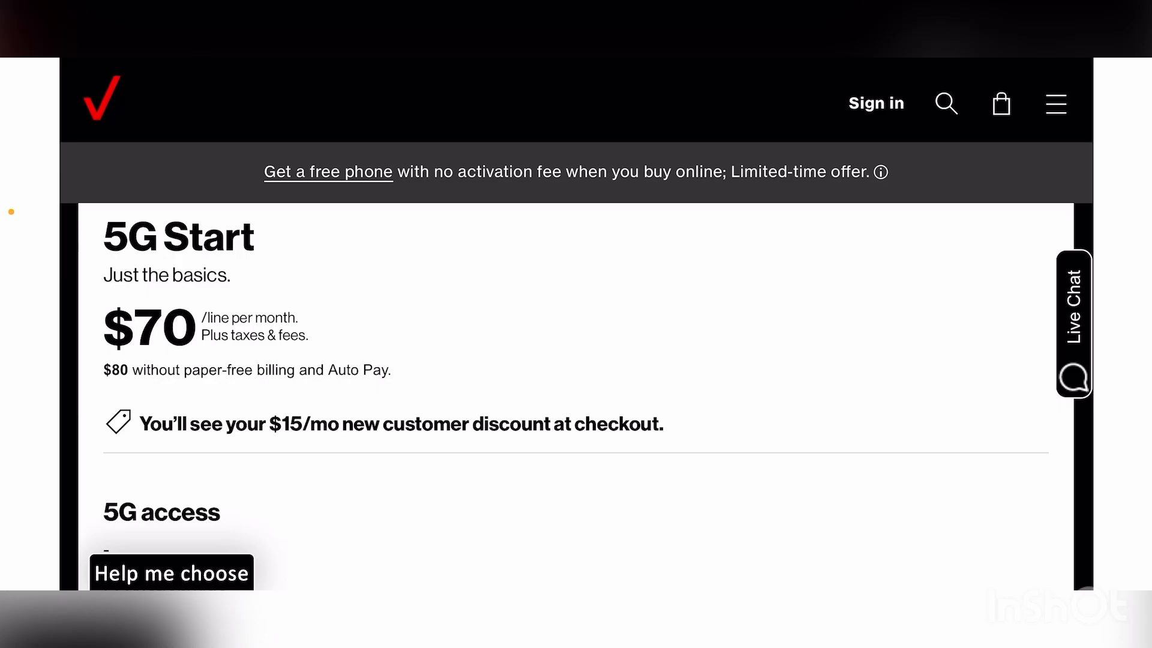
pyautogui.scroll(-3)
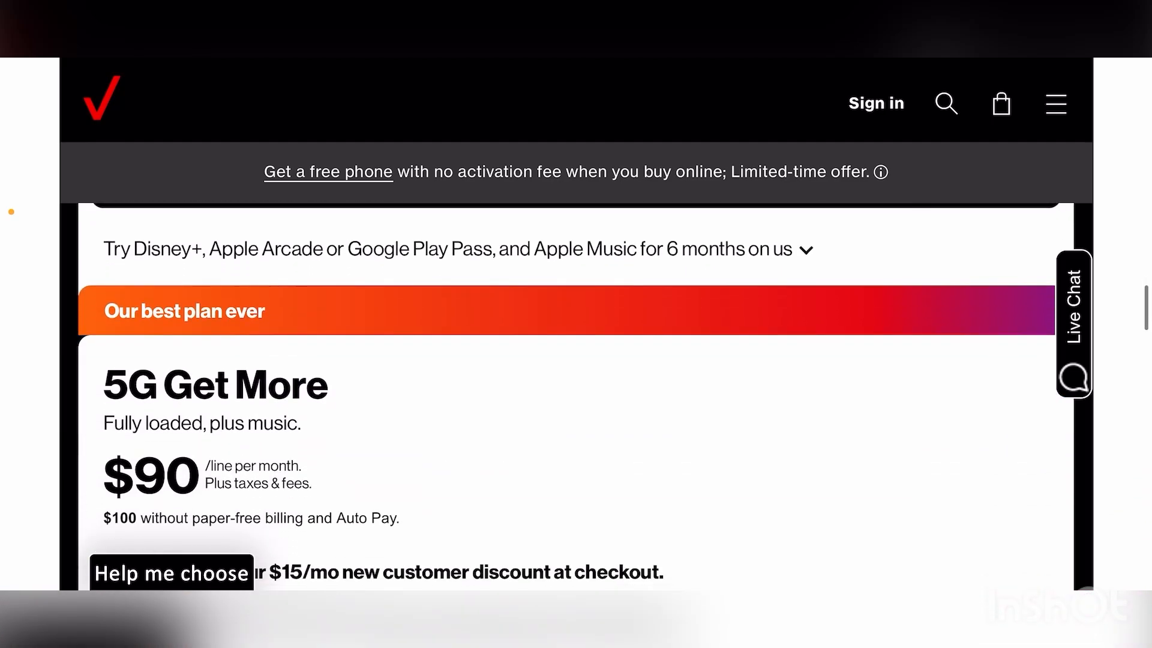
pyautogui.scroll(-3)
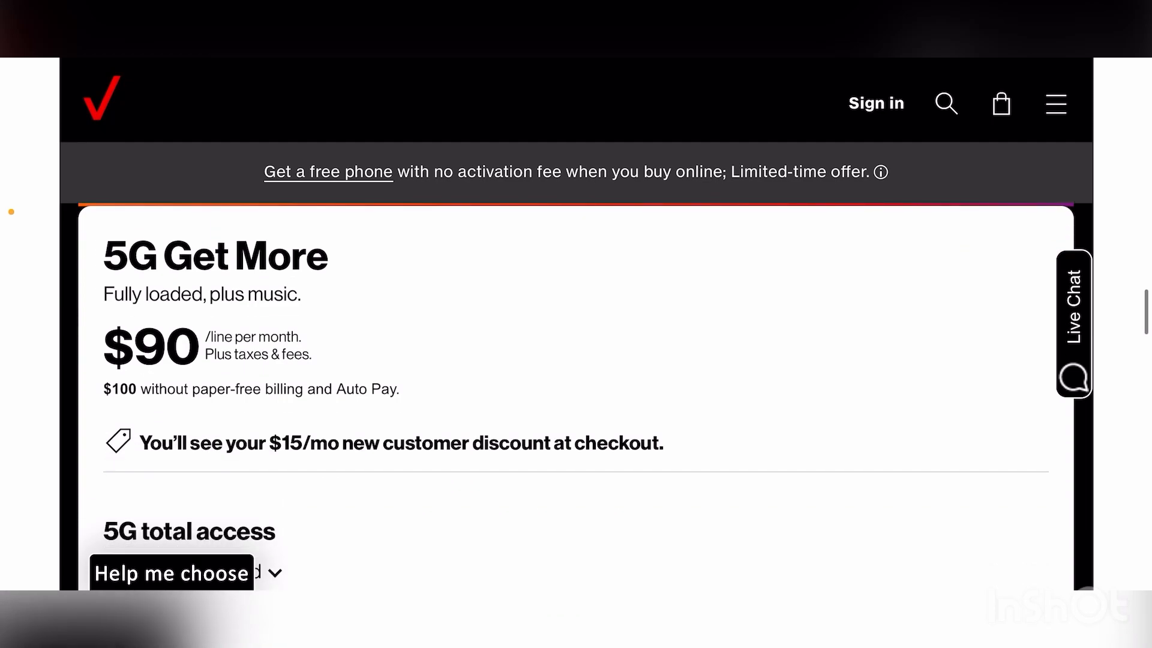